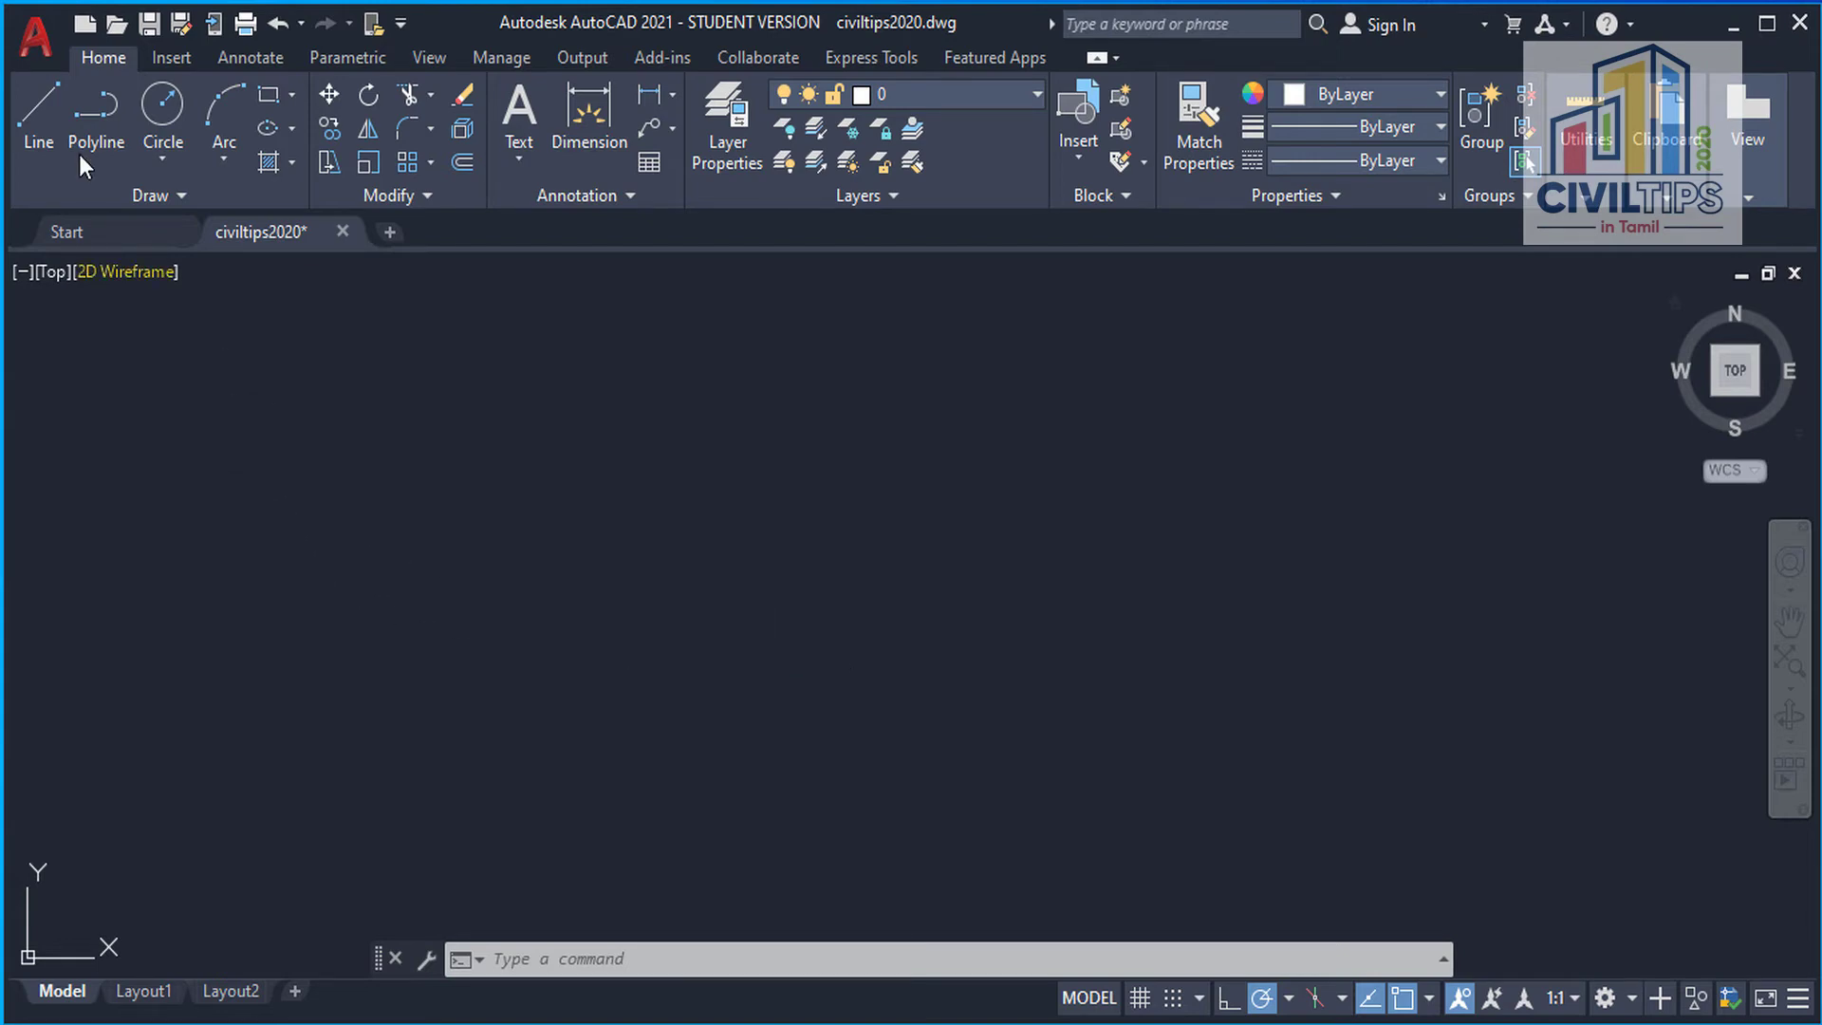
Step: Start a polyline near the drawing centre and choose its Width option
click(97, 110)
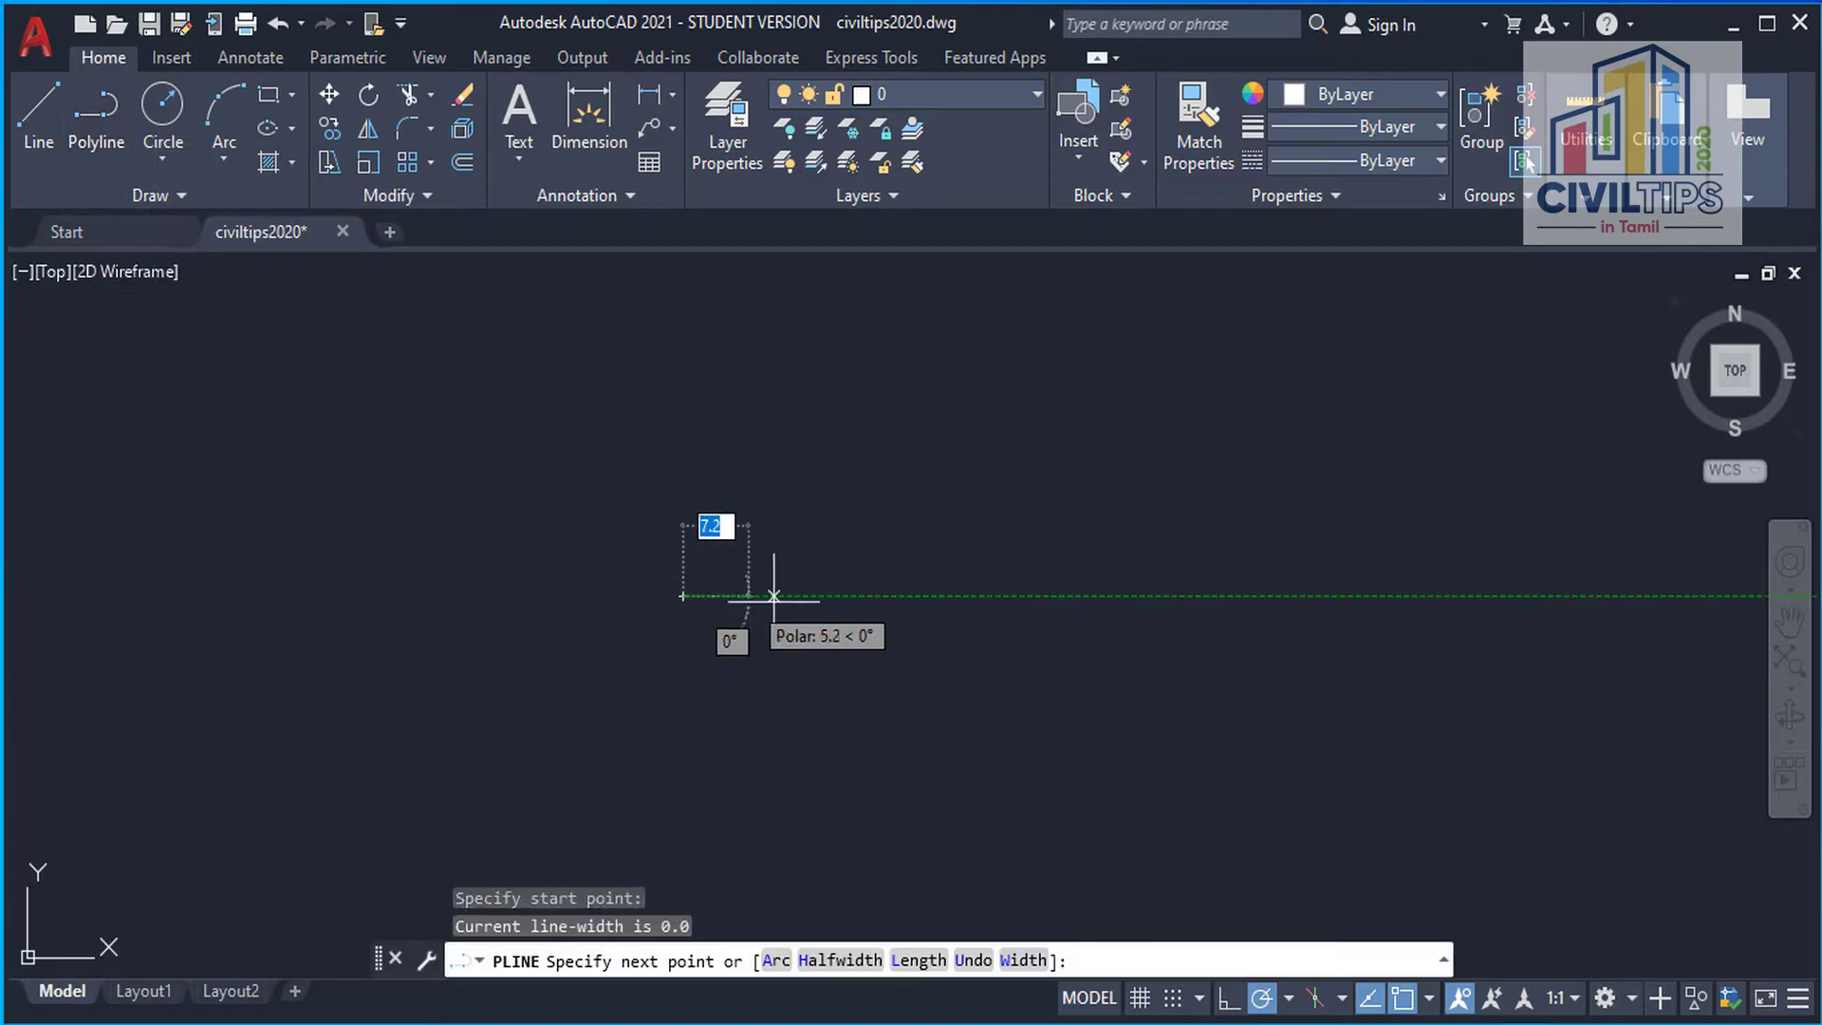
mouse_move(864, 595)
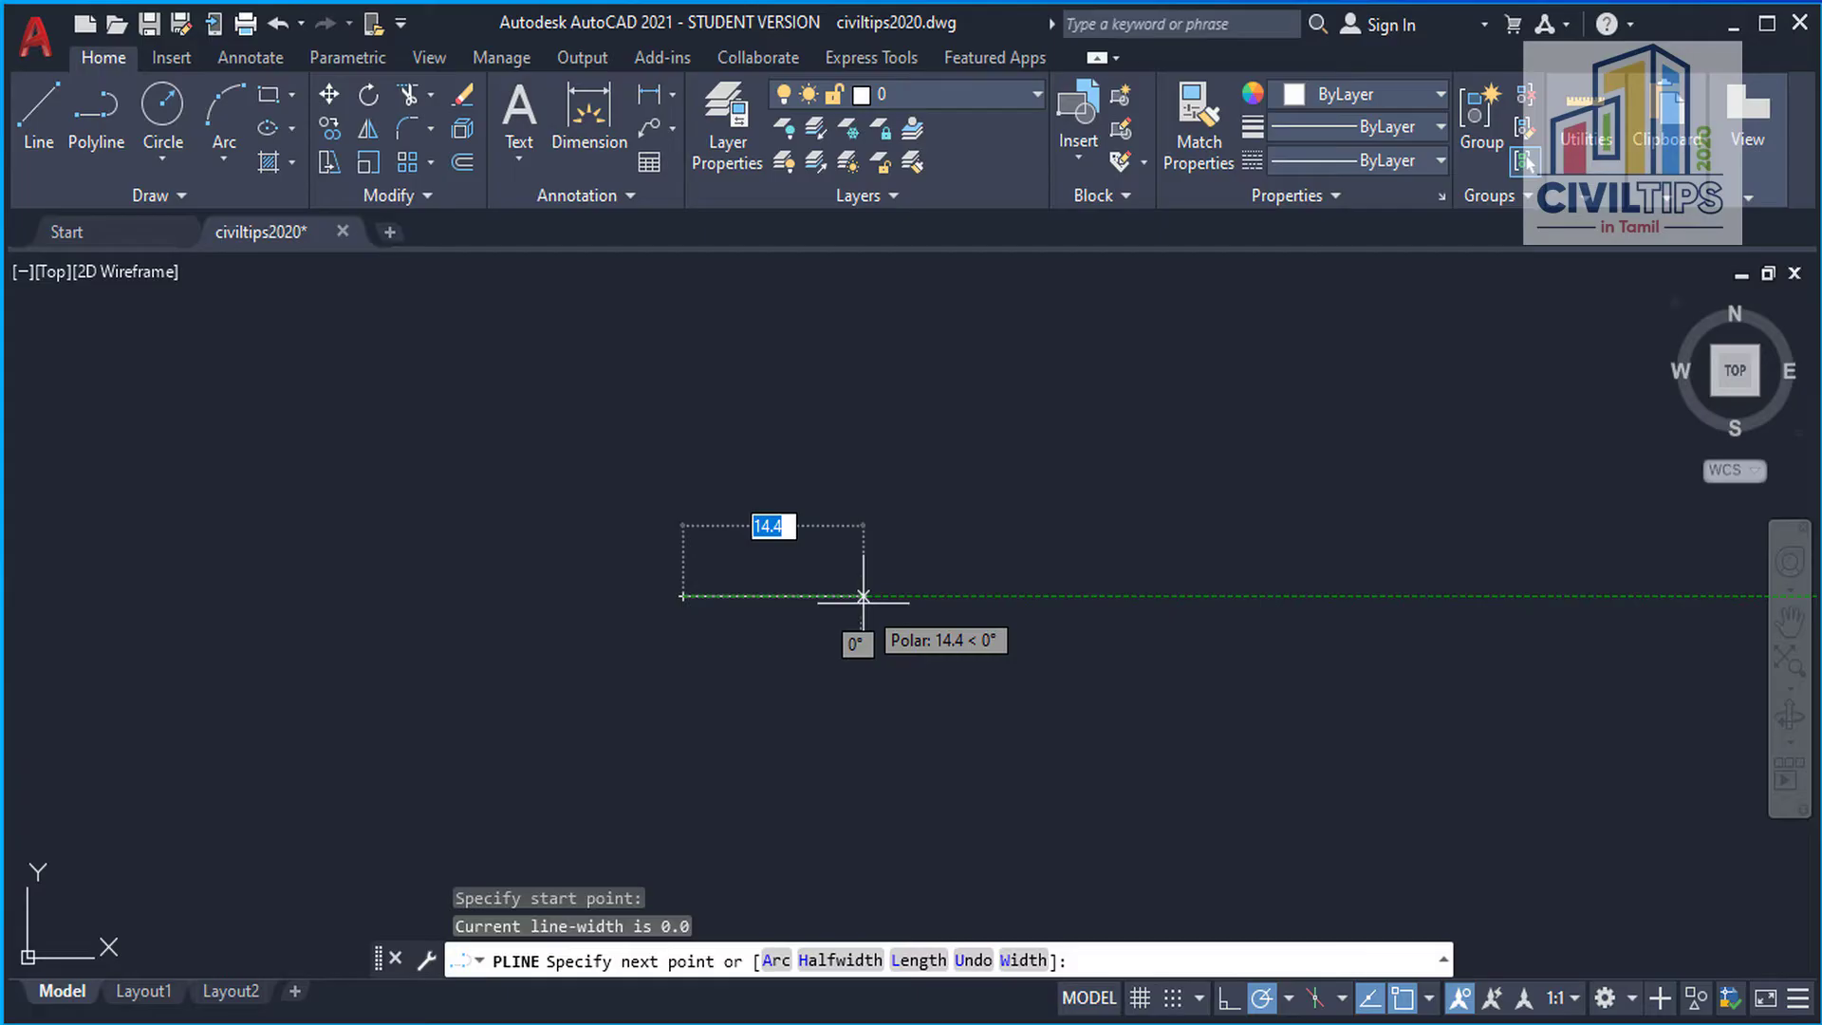
text(w)
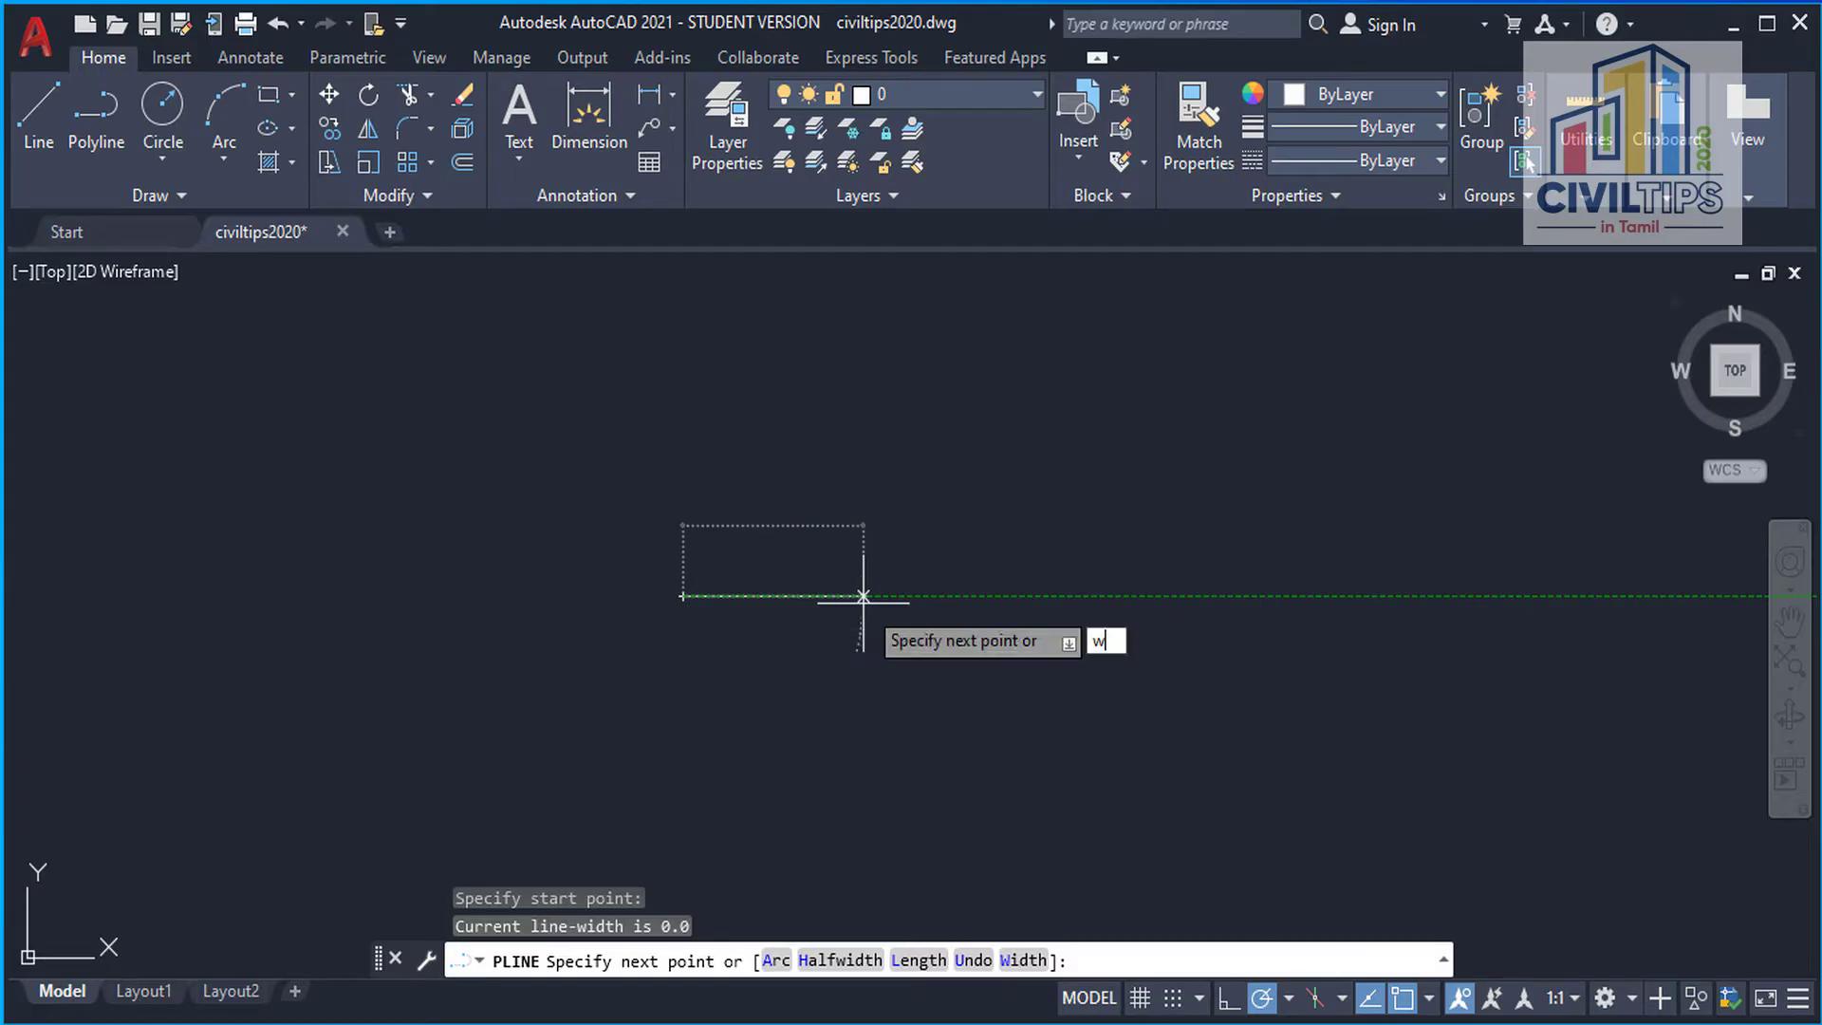
Step: Give the polyline starting and ending width 4 and draw it across, folding down and back up
key(enter)
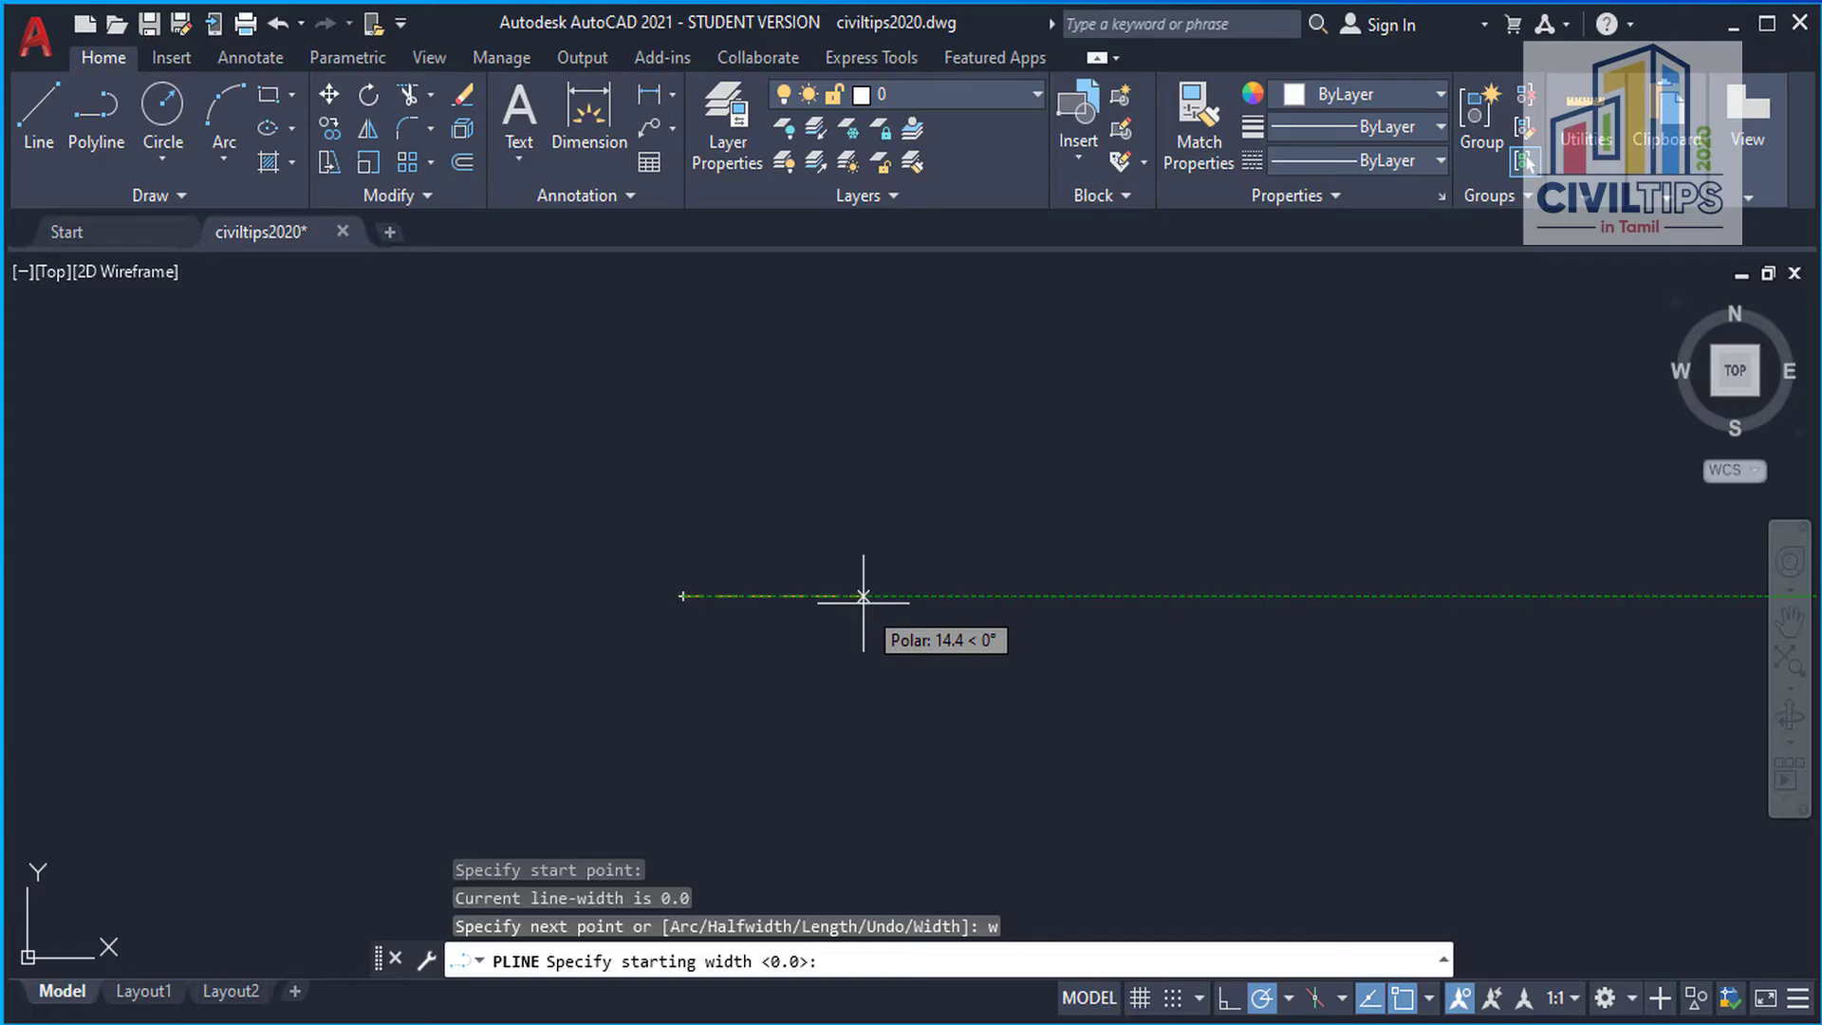
text(4)
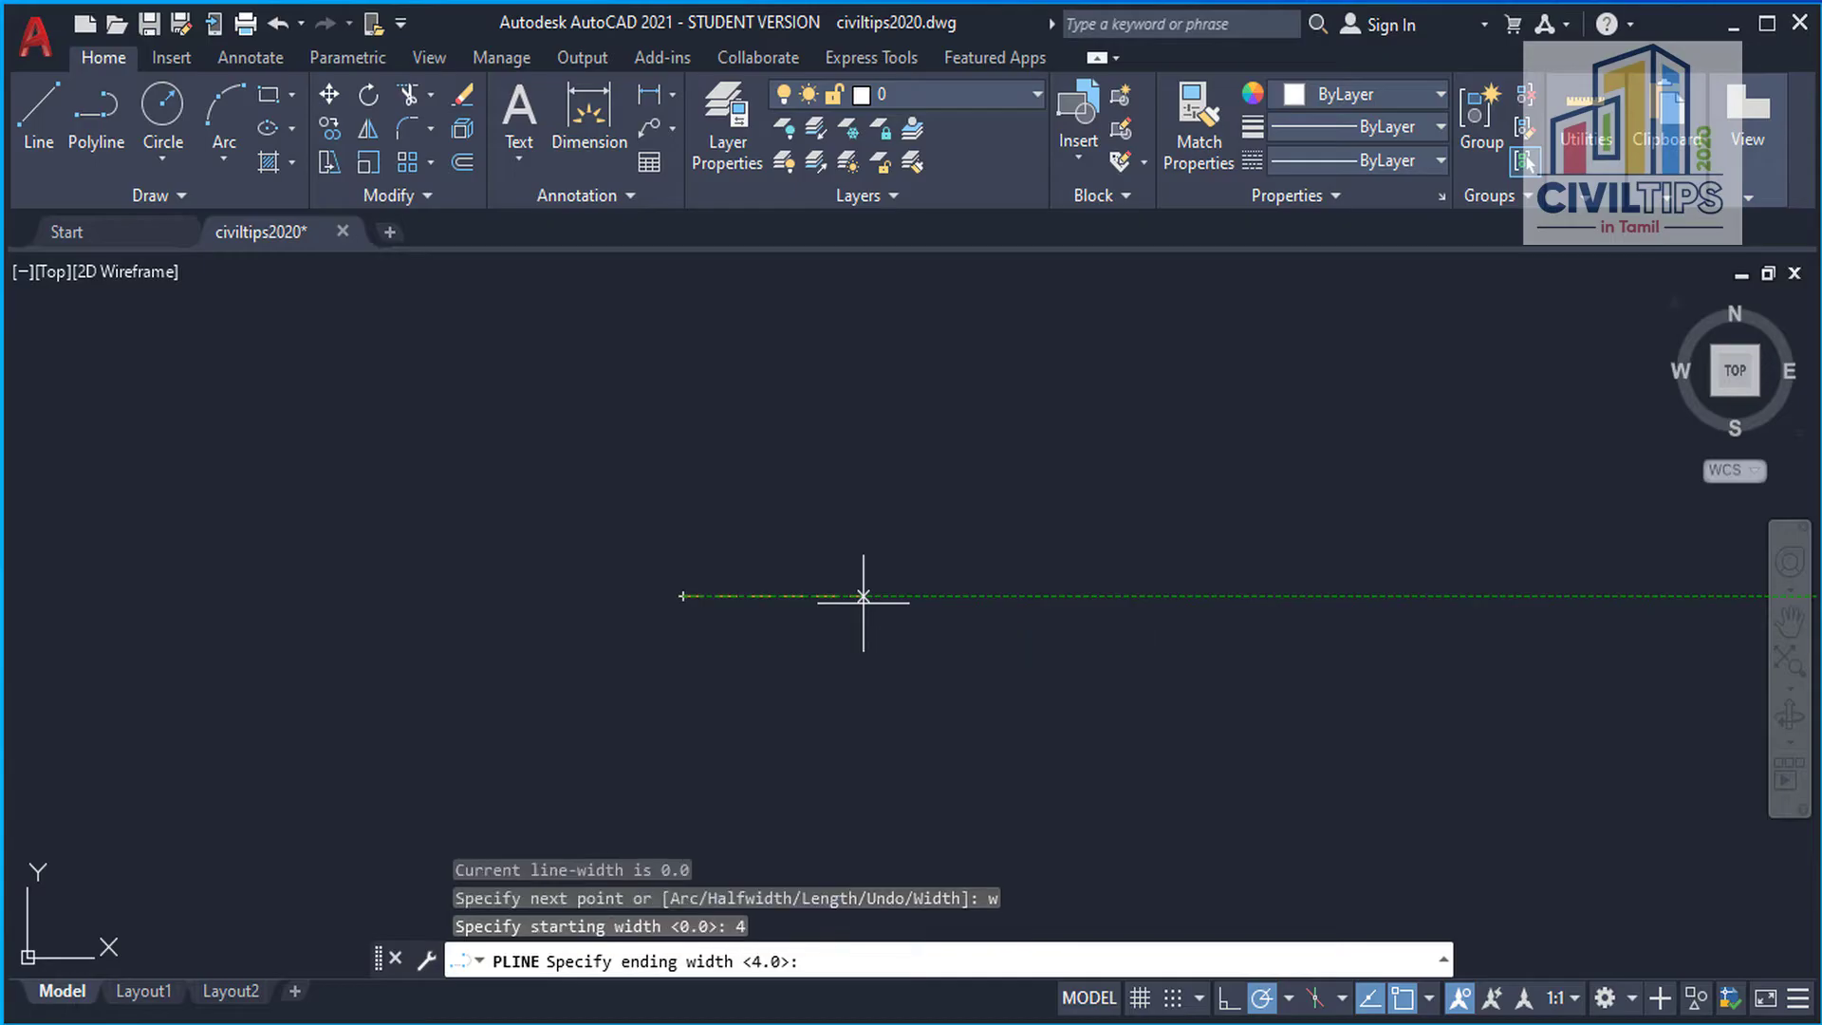
mouse_move(865, 596)
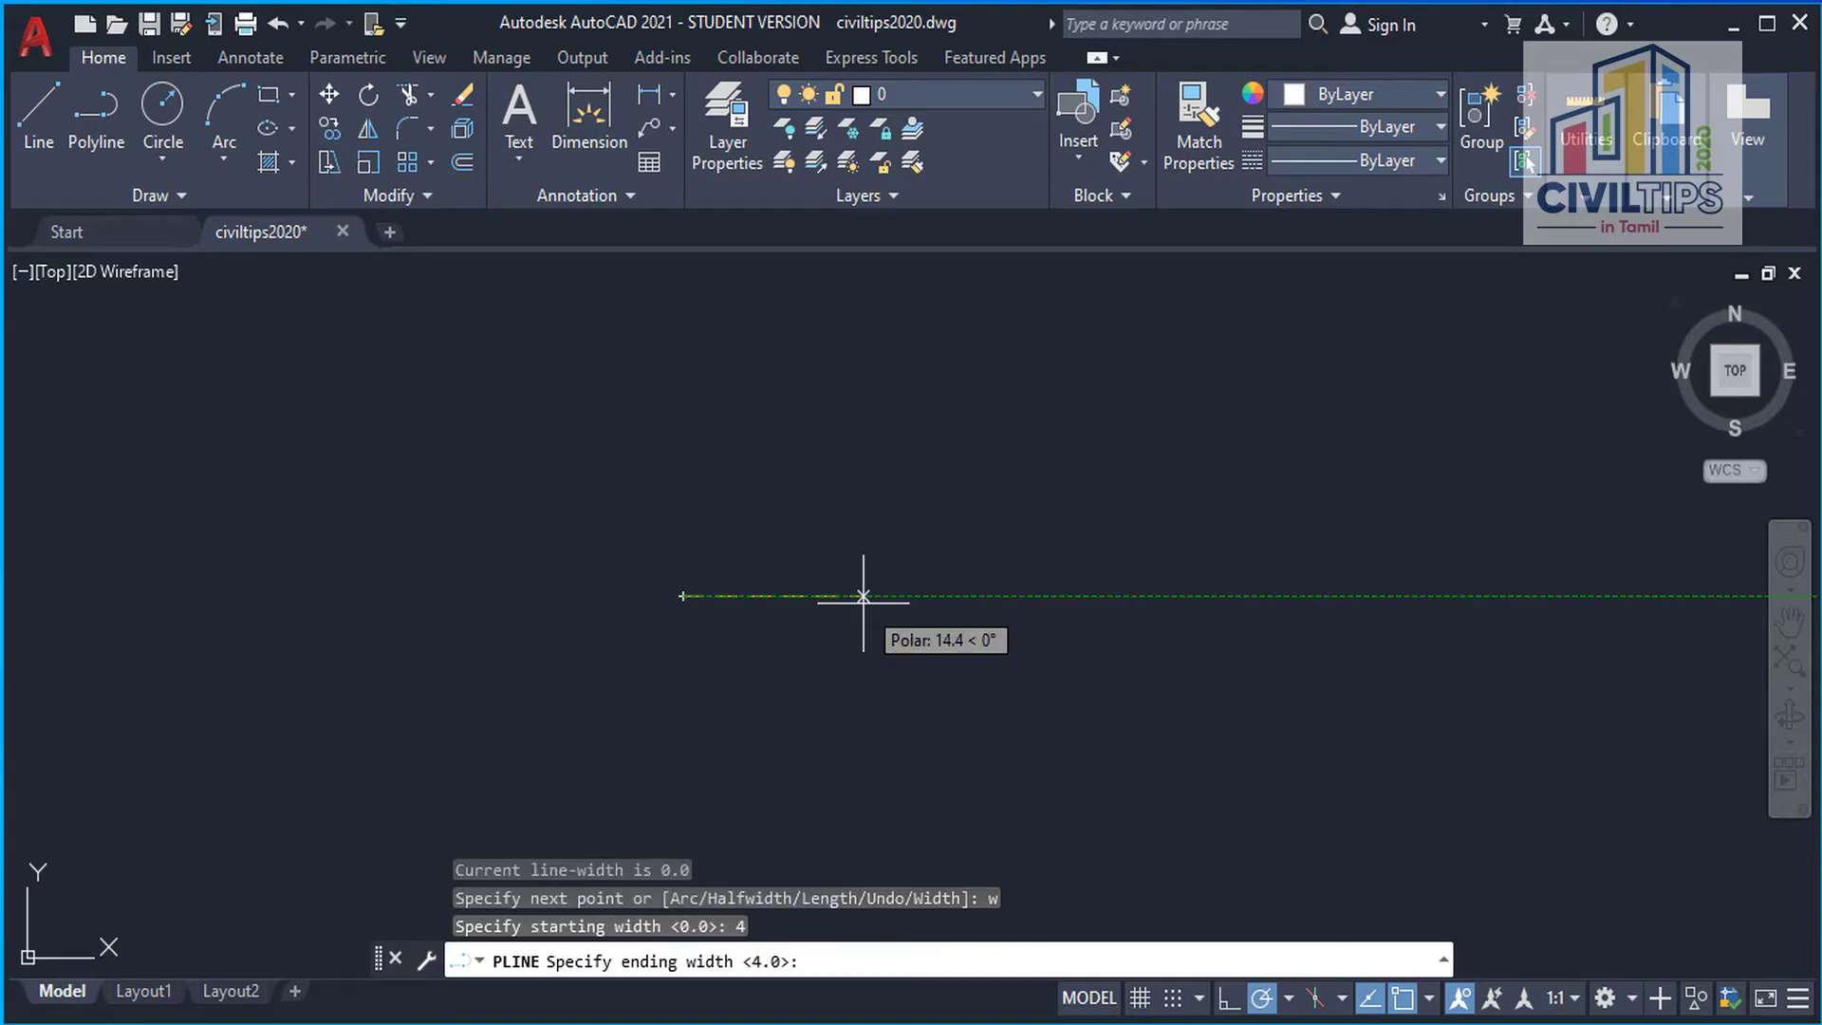
key(enter)
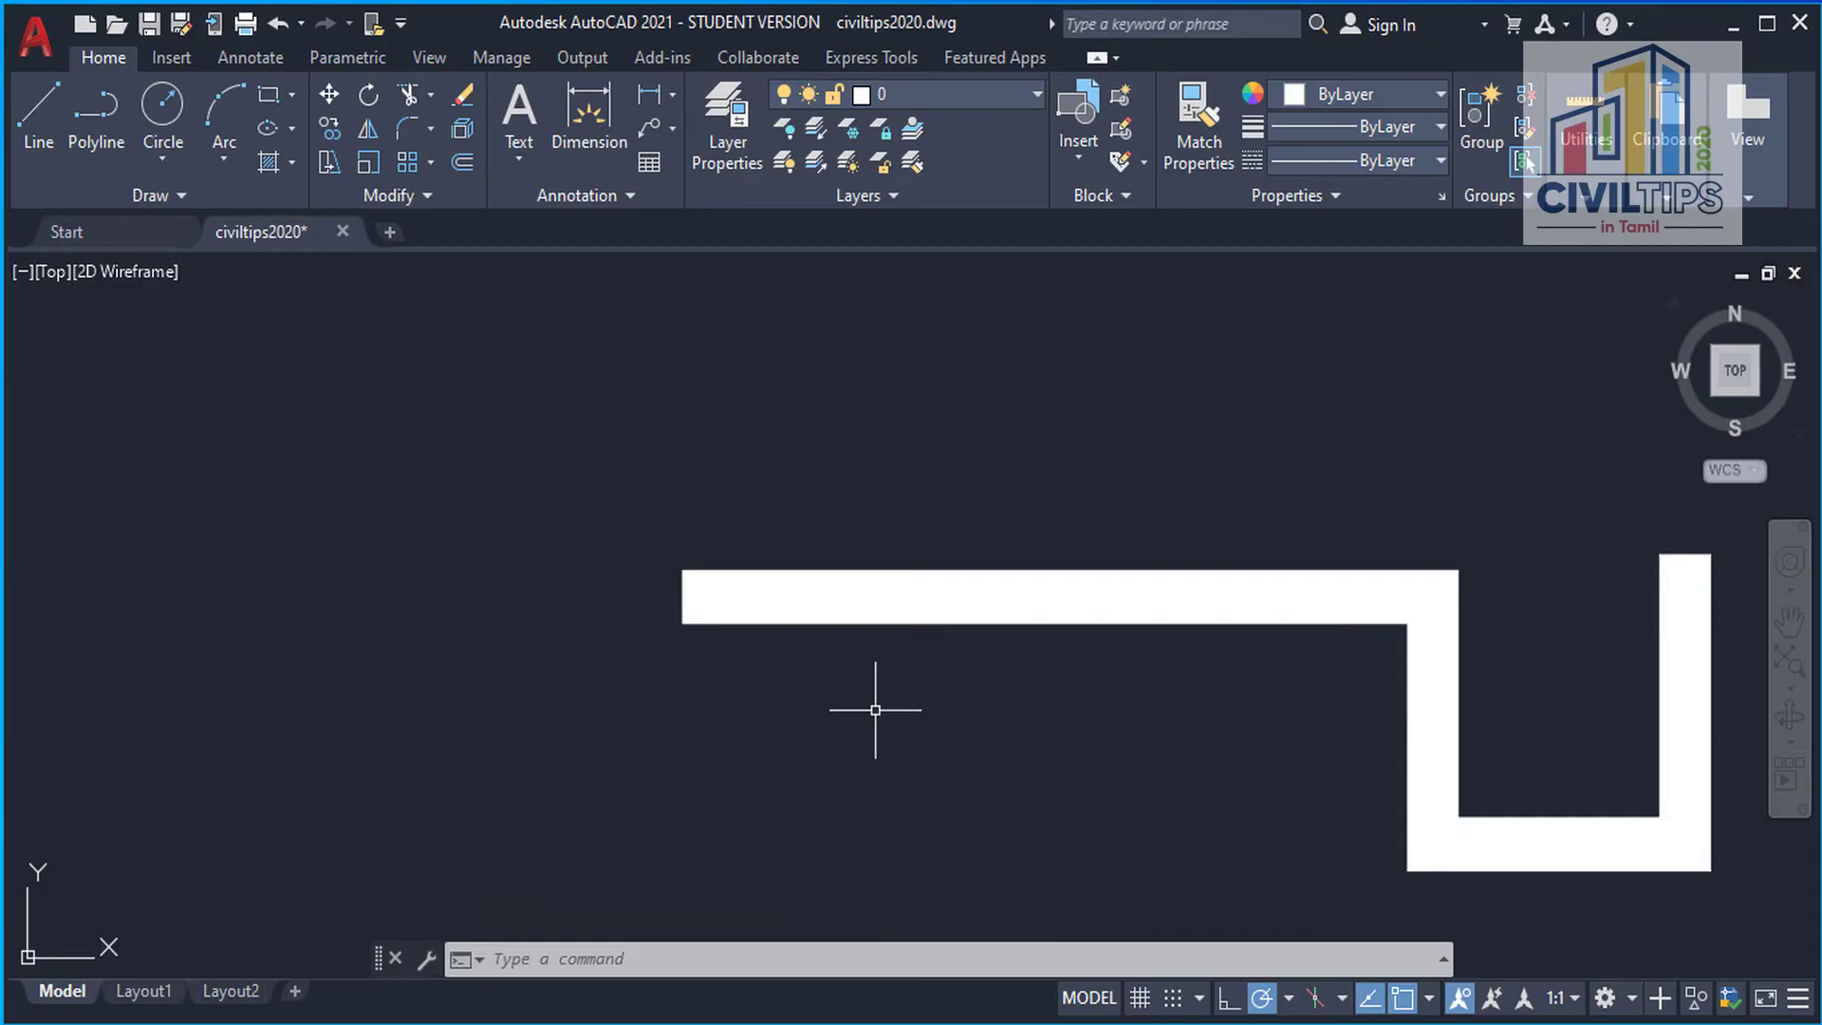
Step: Begin a second polyline (PL) with its start point above the first
text(PLINE Specify start point:)
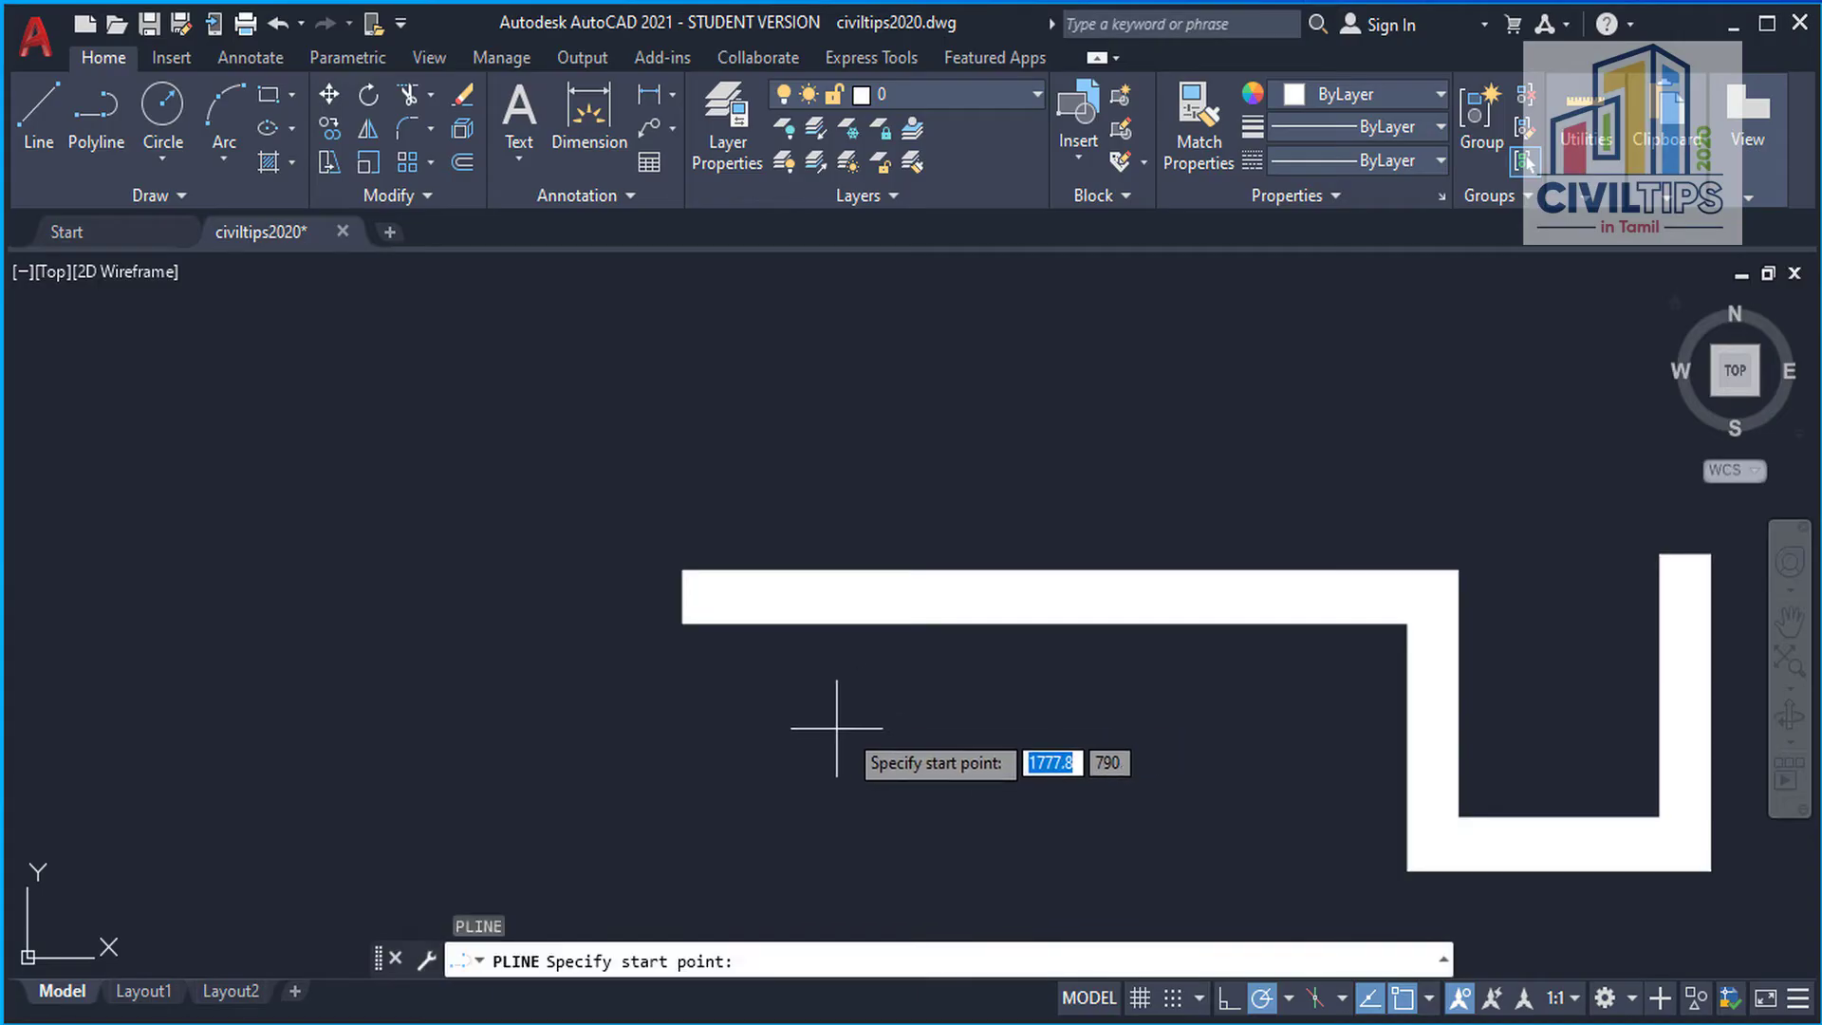
mouse_move(626, 389)
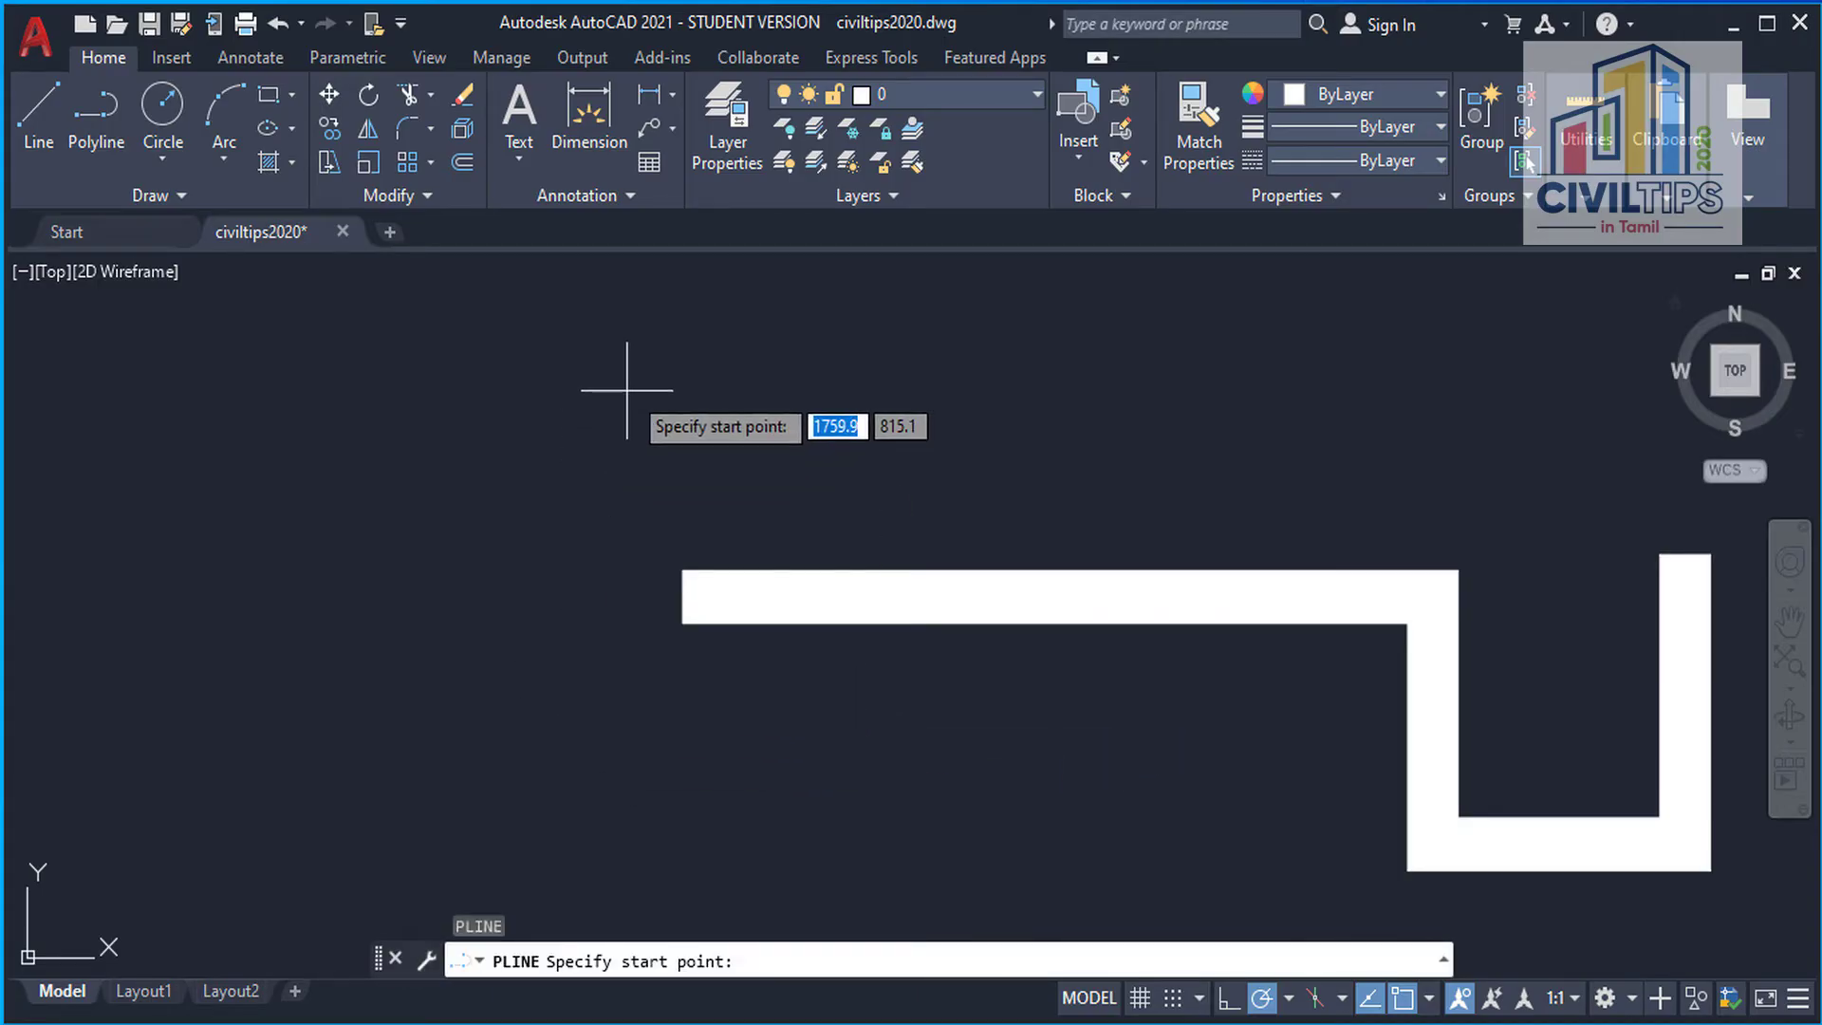
click(624, 389)
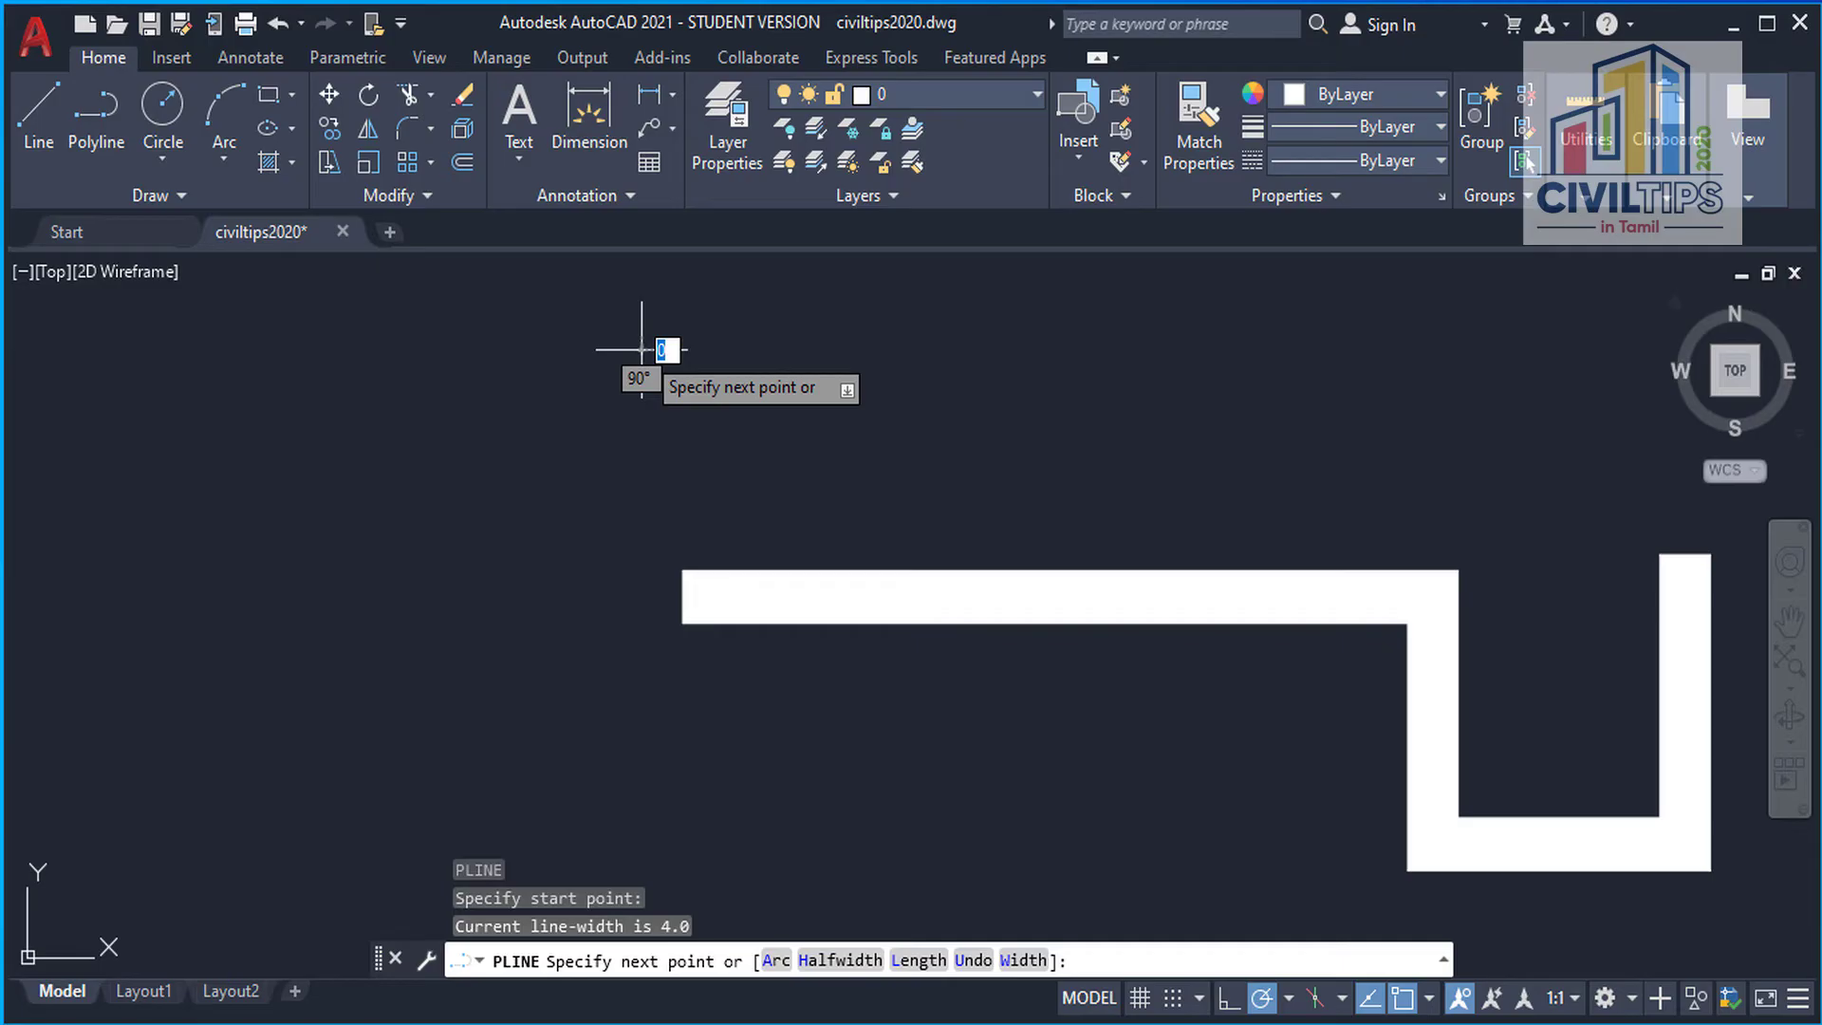
mouse_move(801, 349)
text(h)
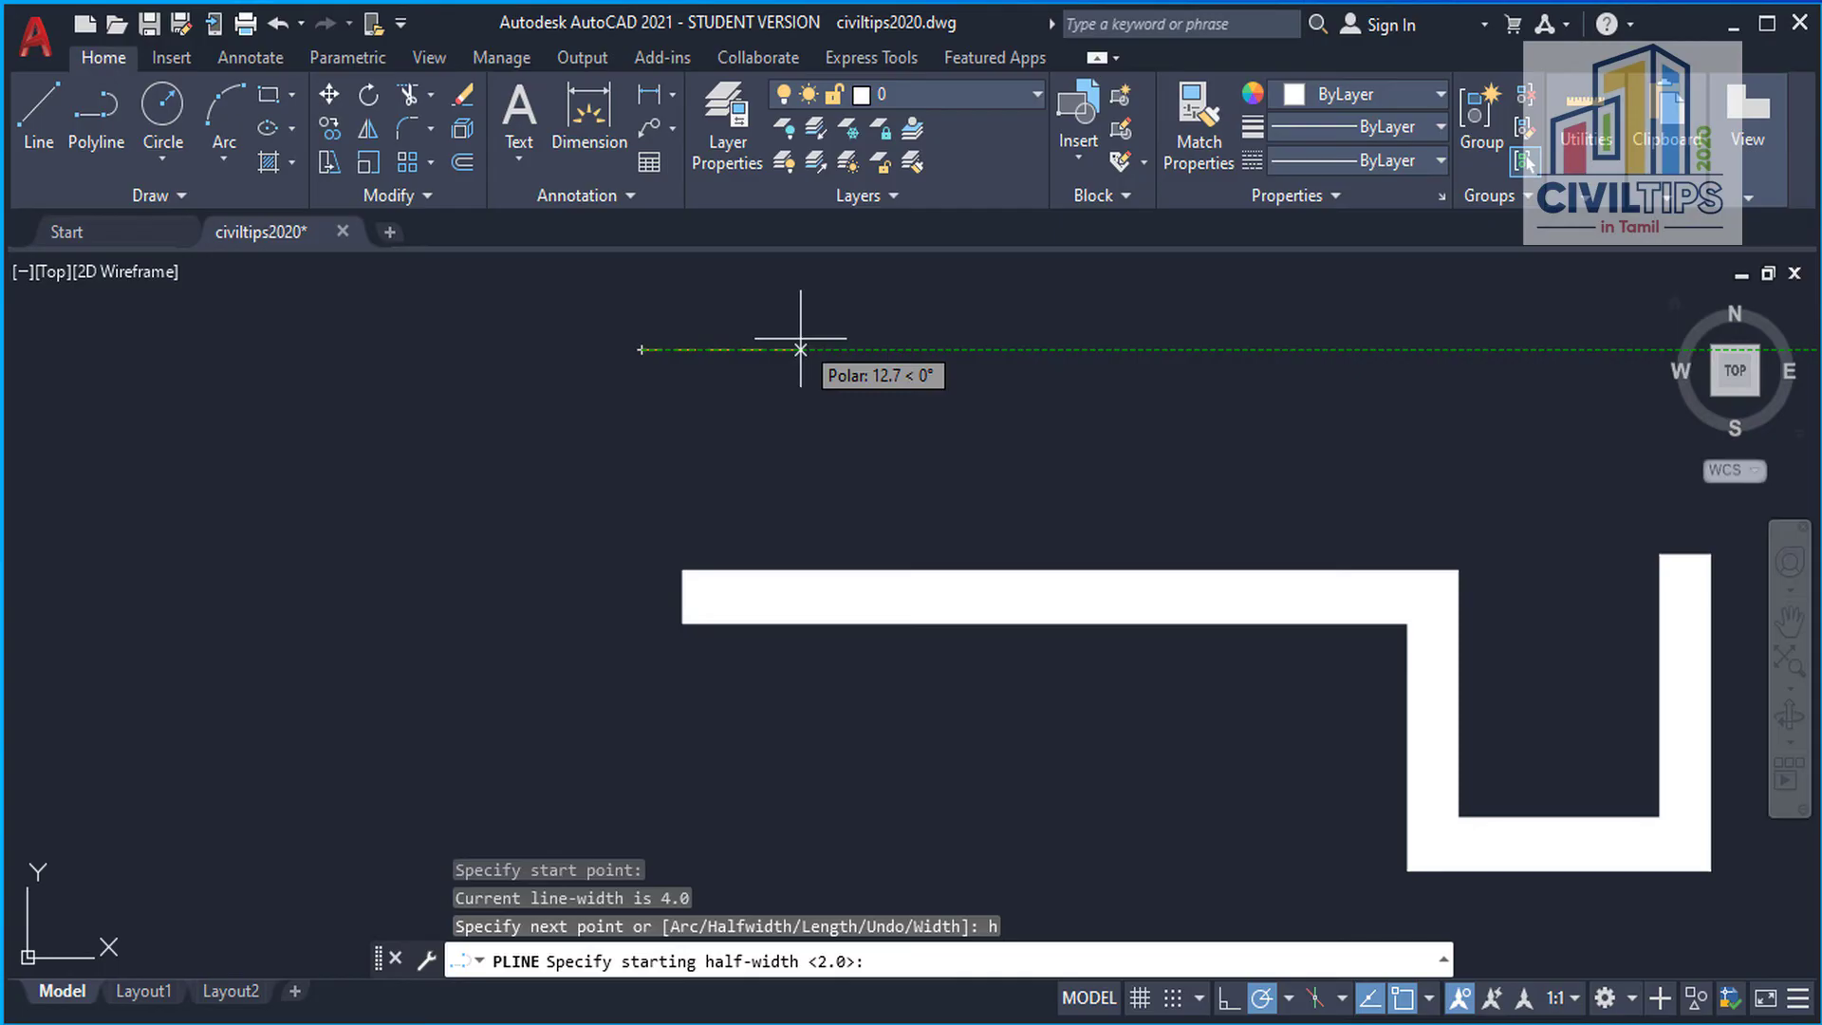
Step: Accept half-width 2 at both ends and draw the second polyline stepping down to the right
key(enter)
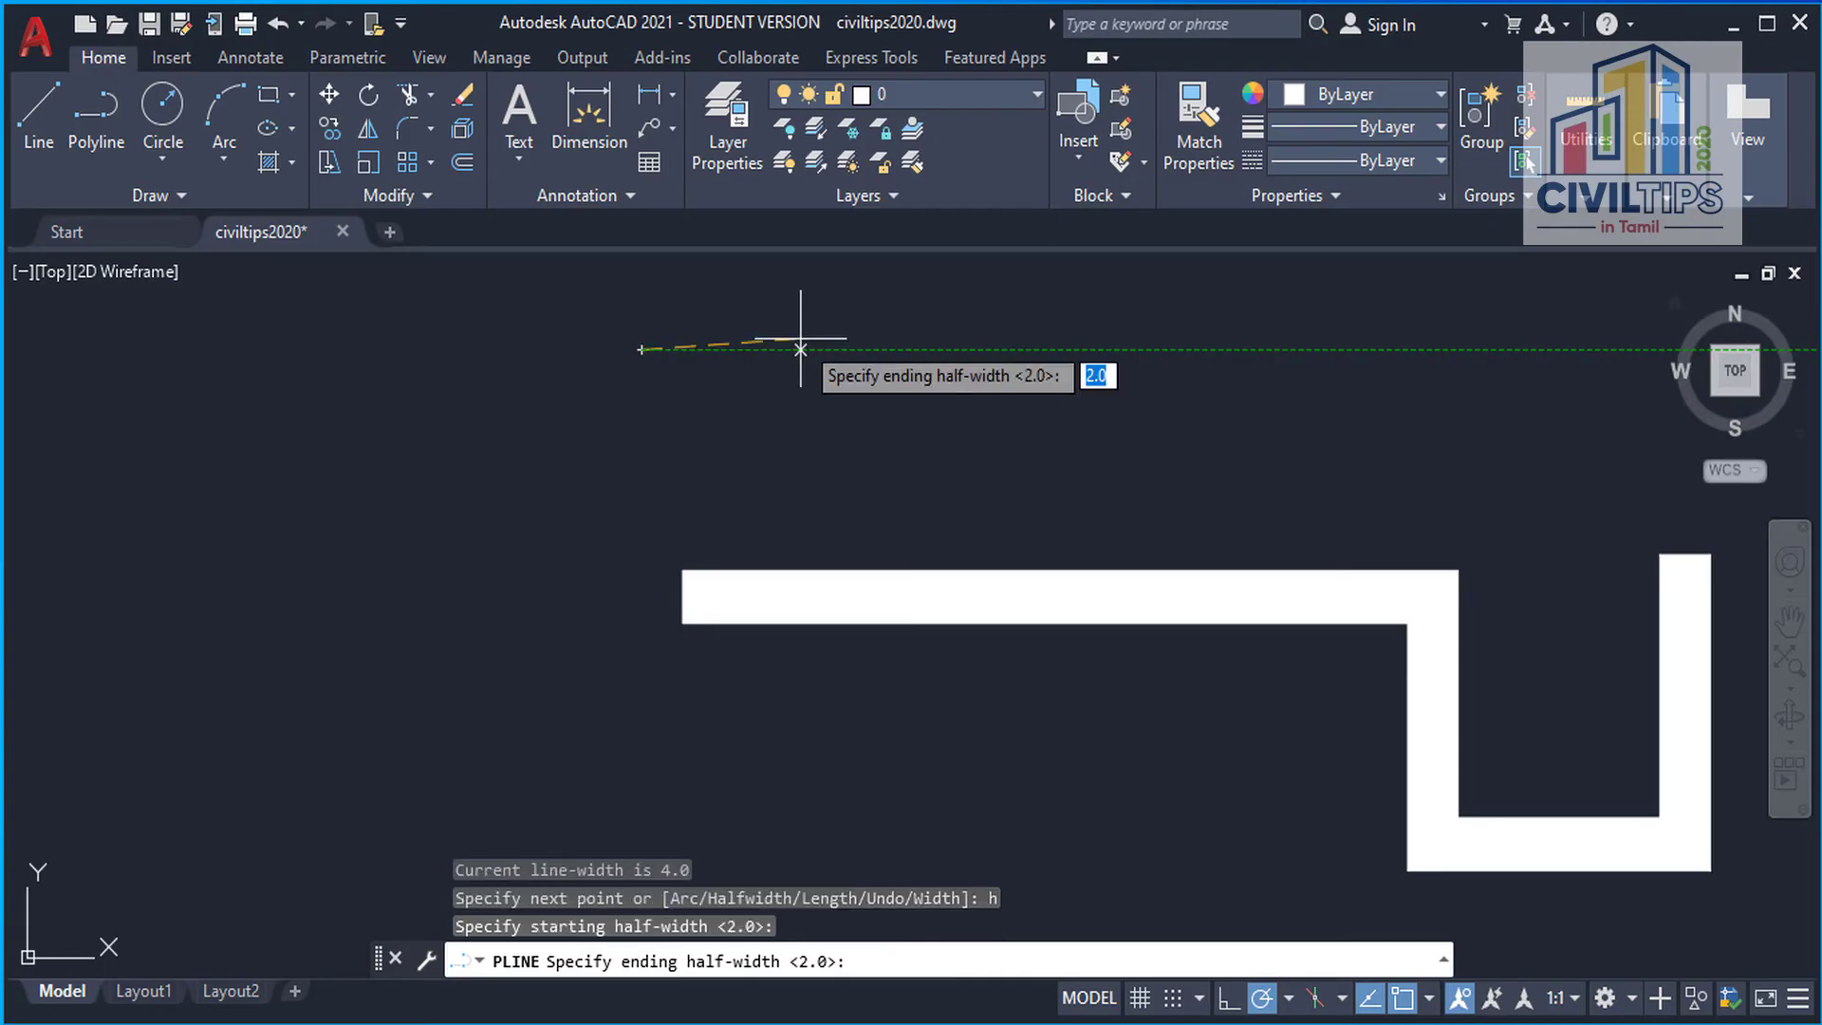
key(enter)
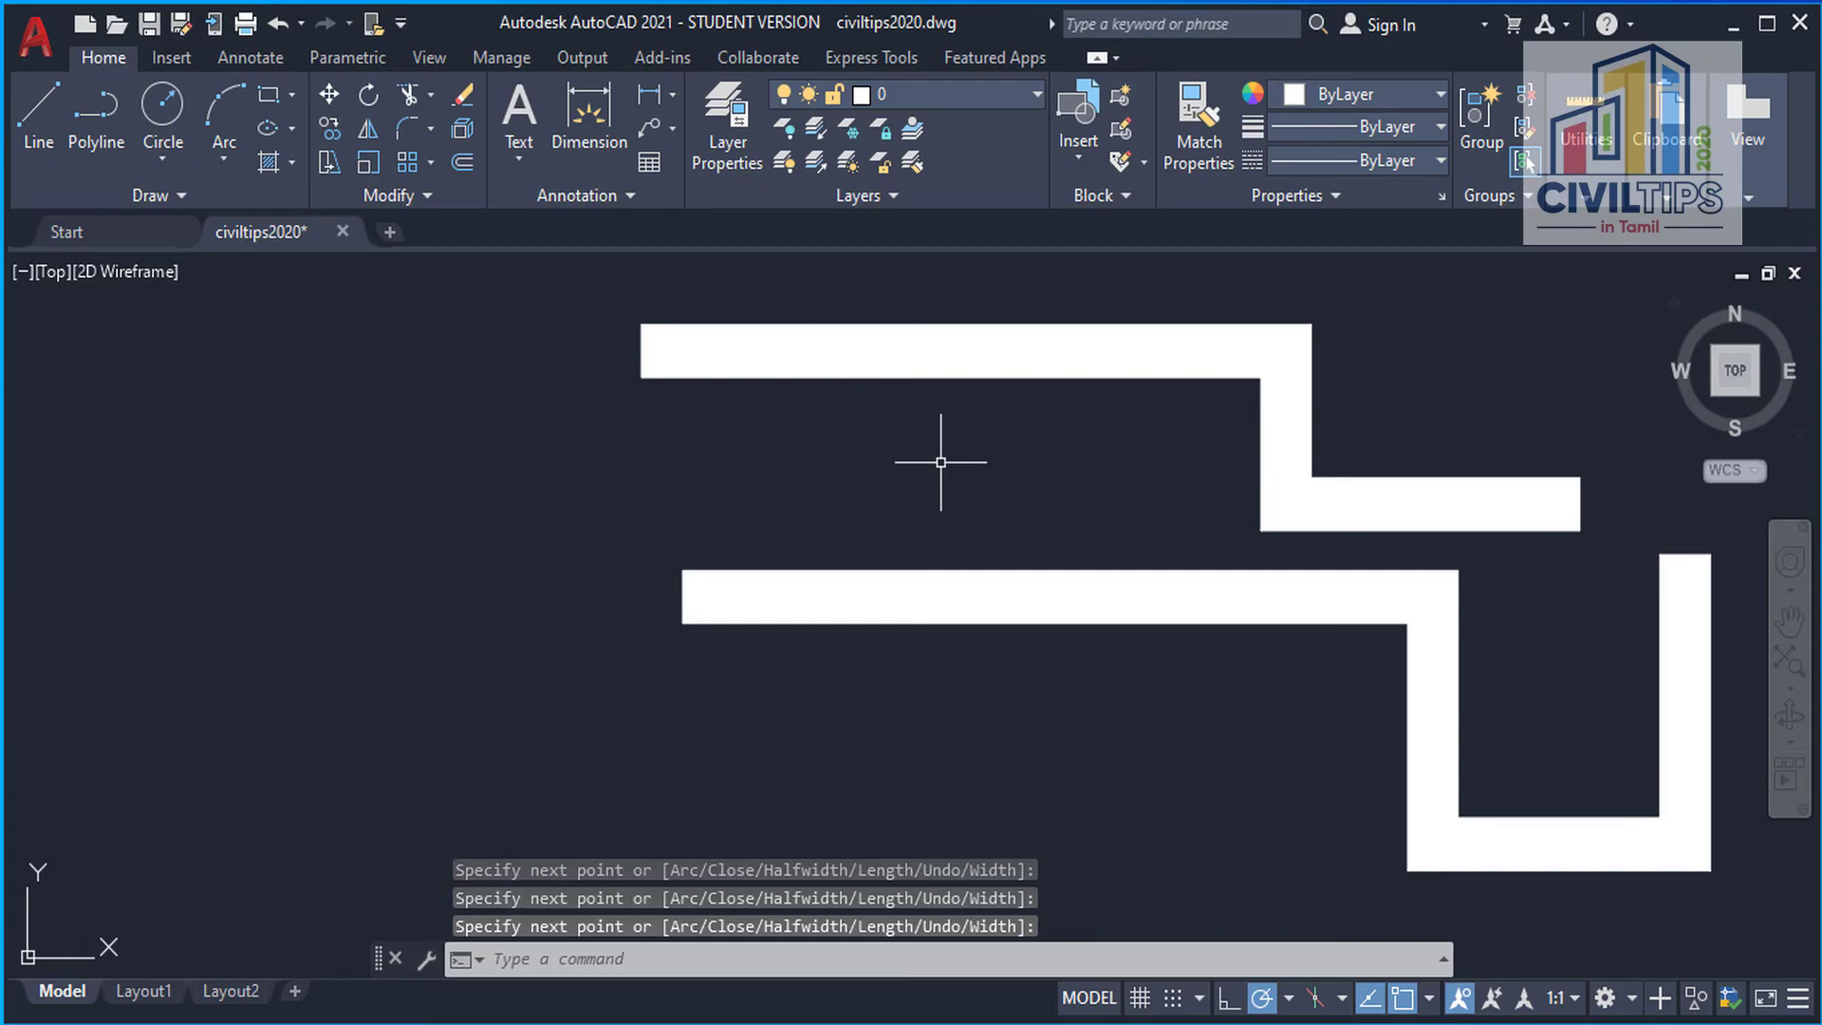
mouse_move(972, 661)
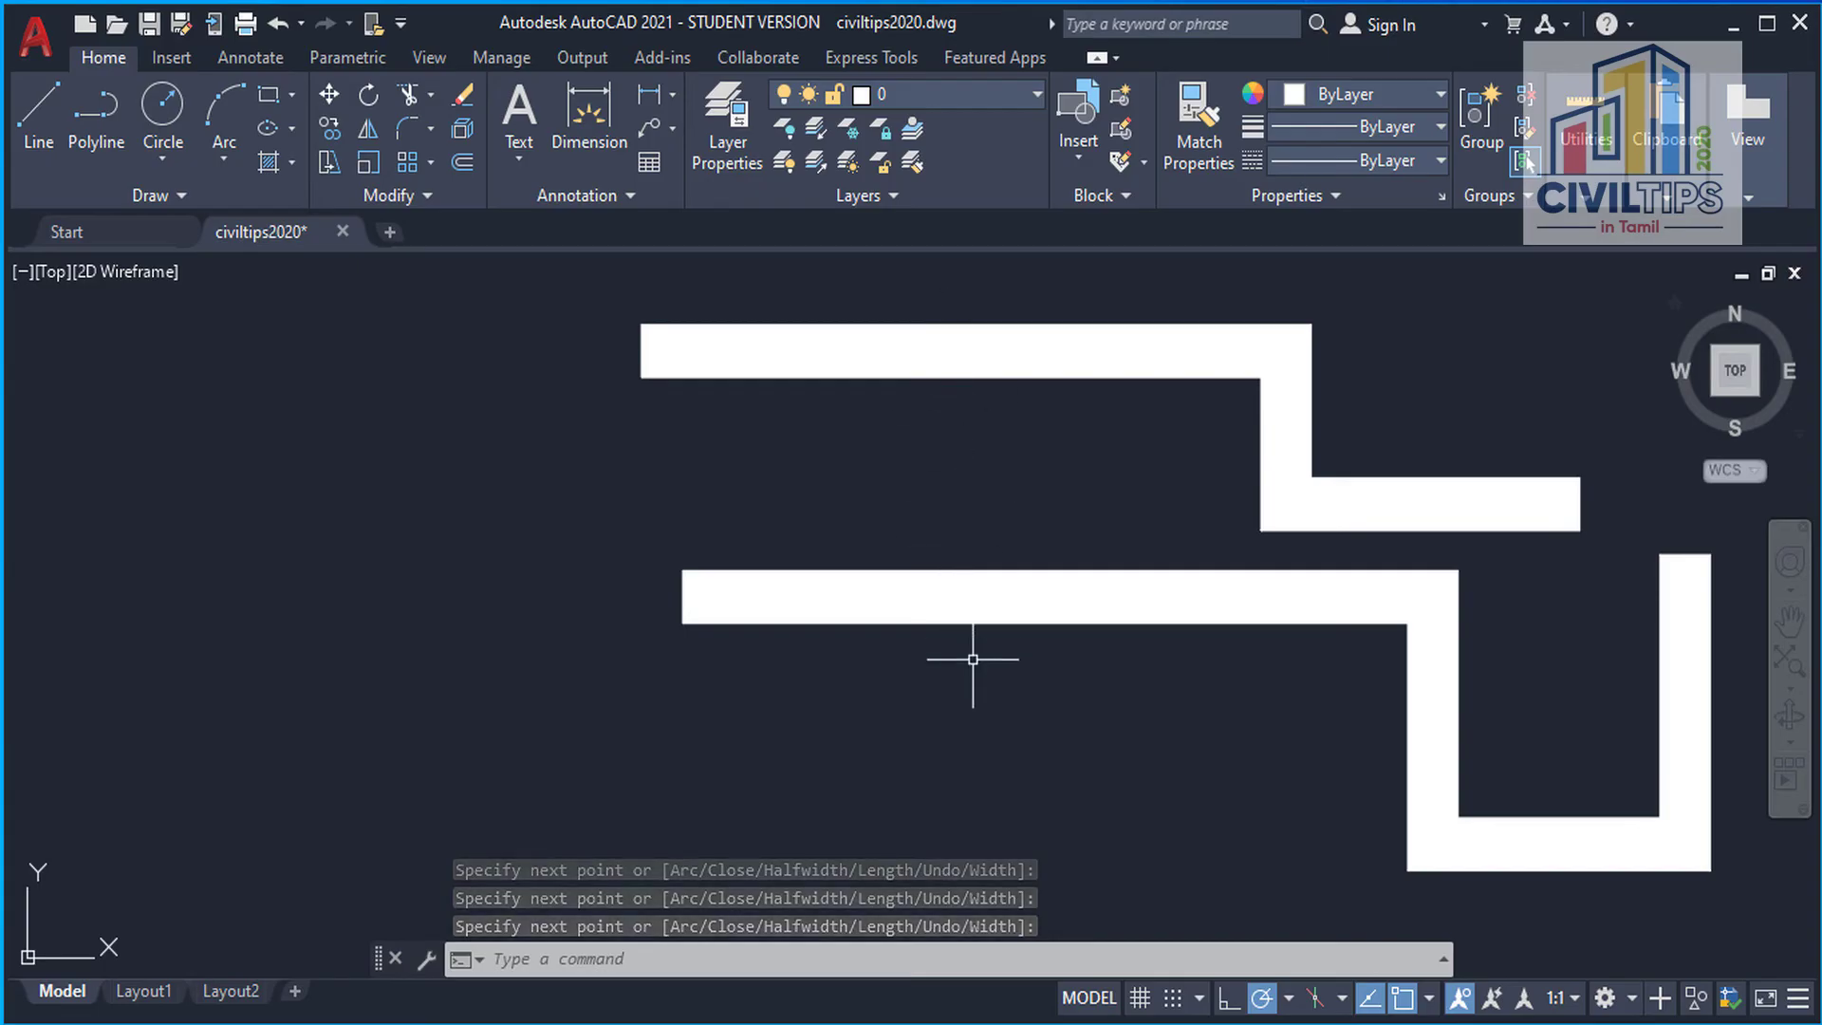
mouse_move(687, 657)
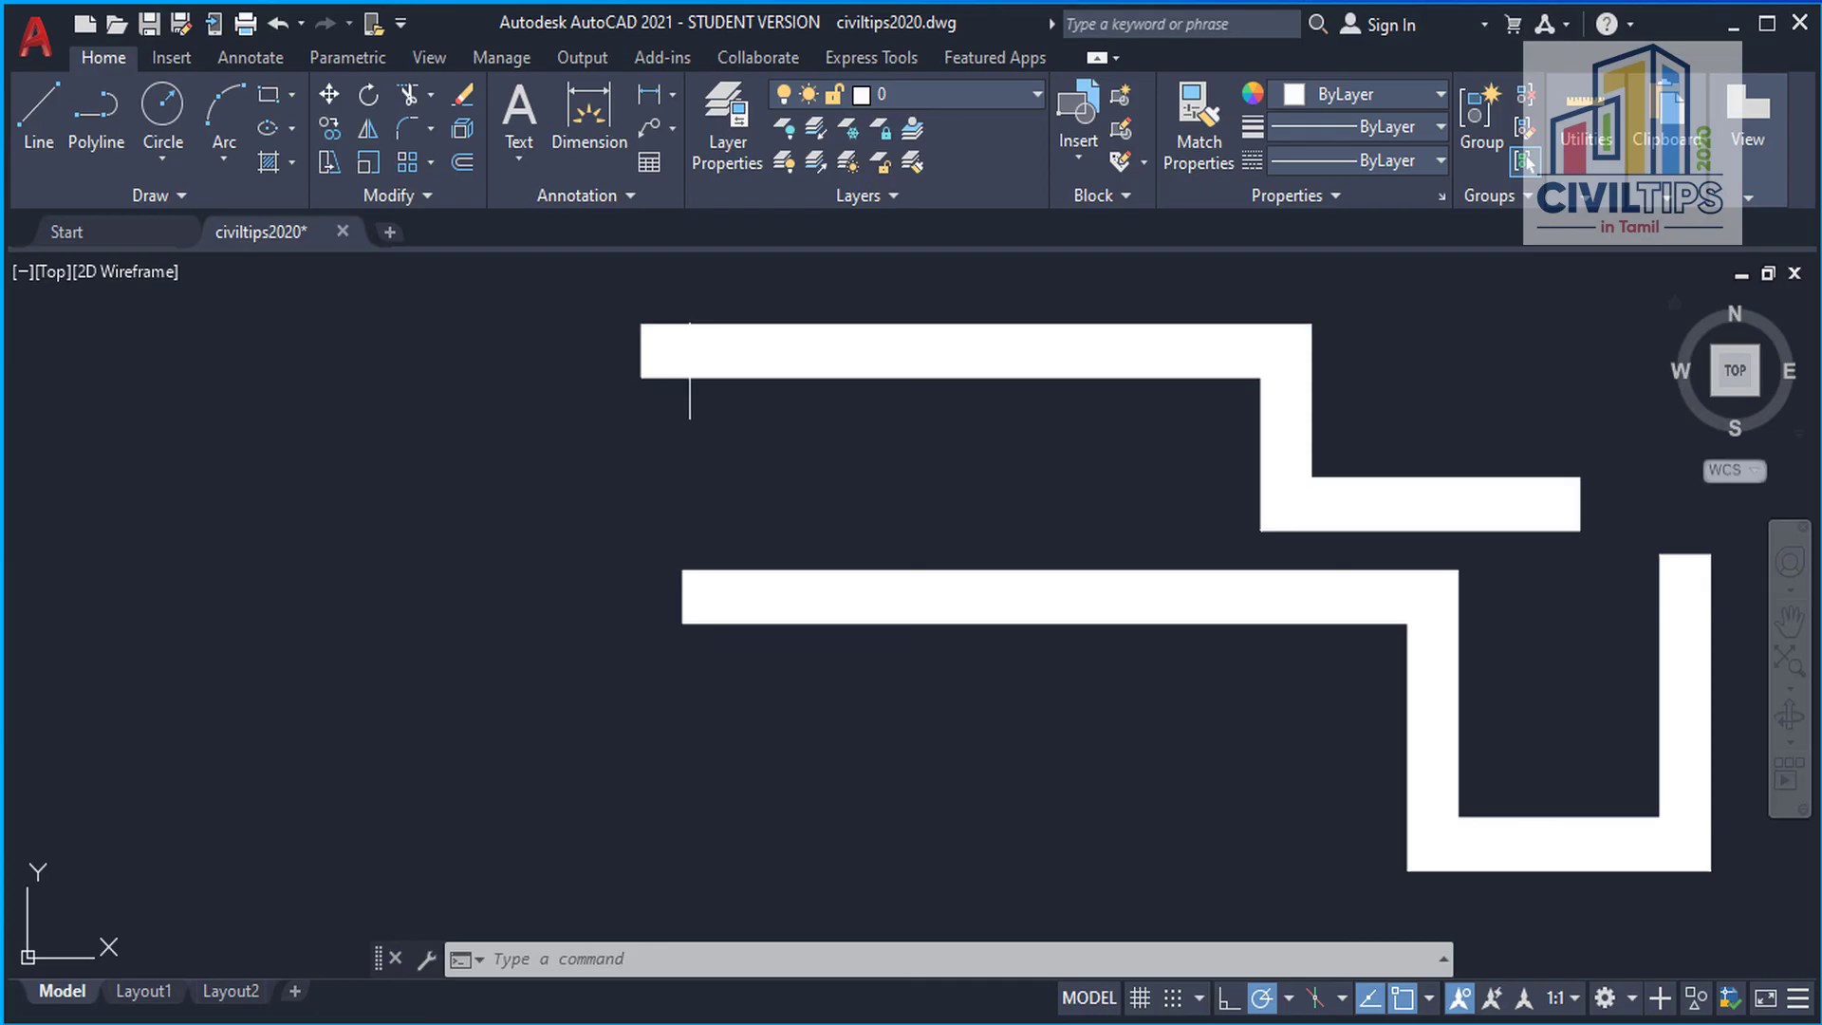
mouse_move(814, 400)
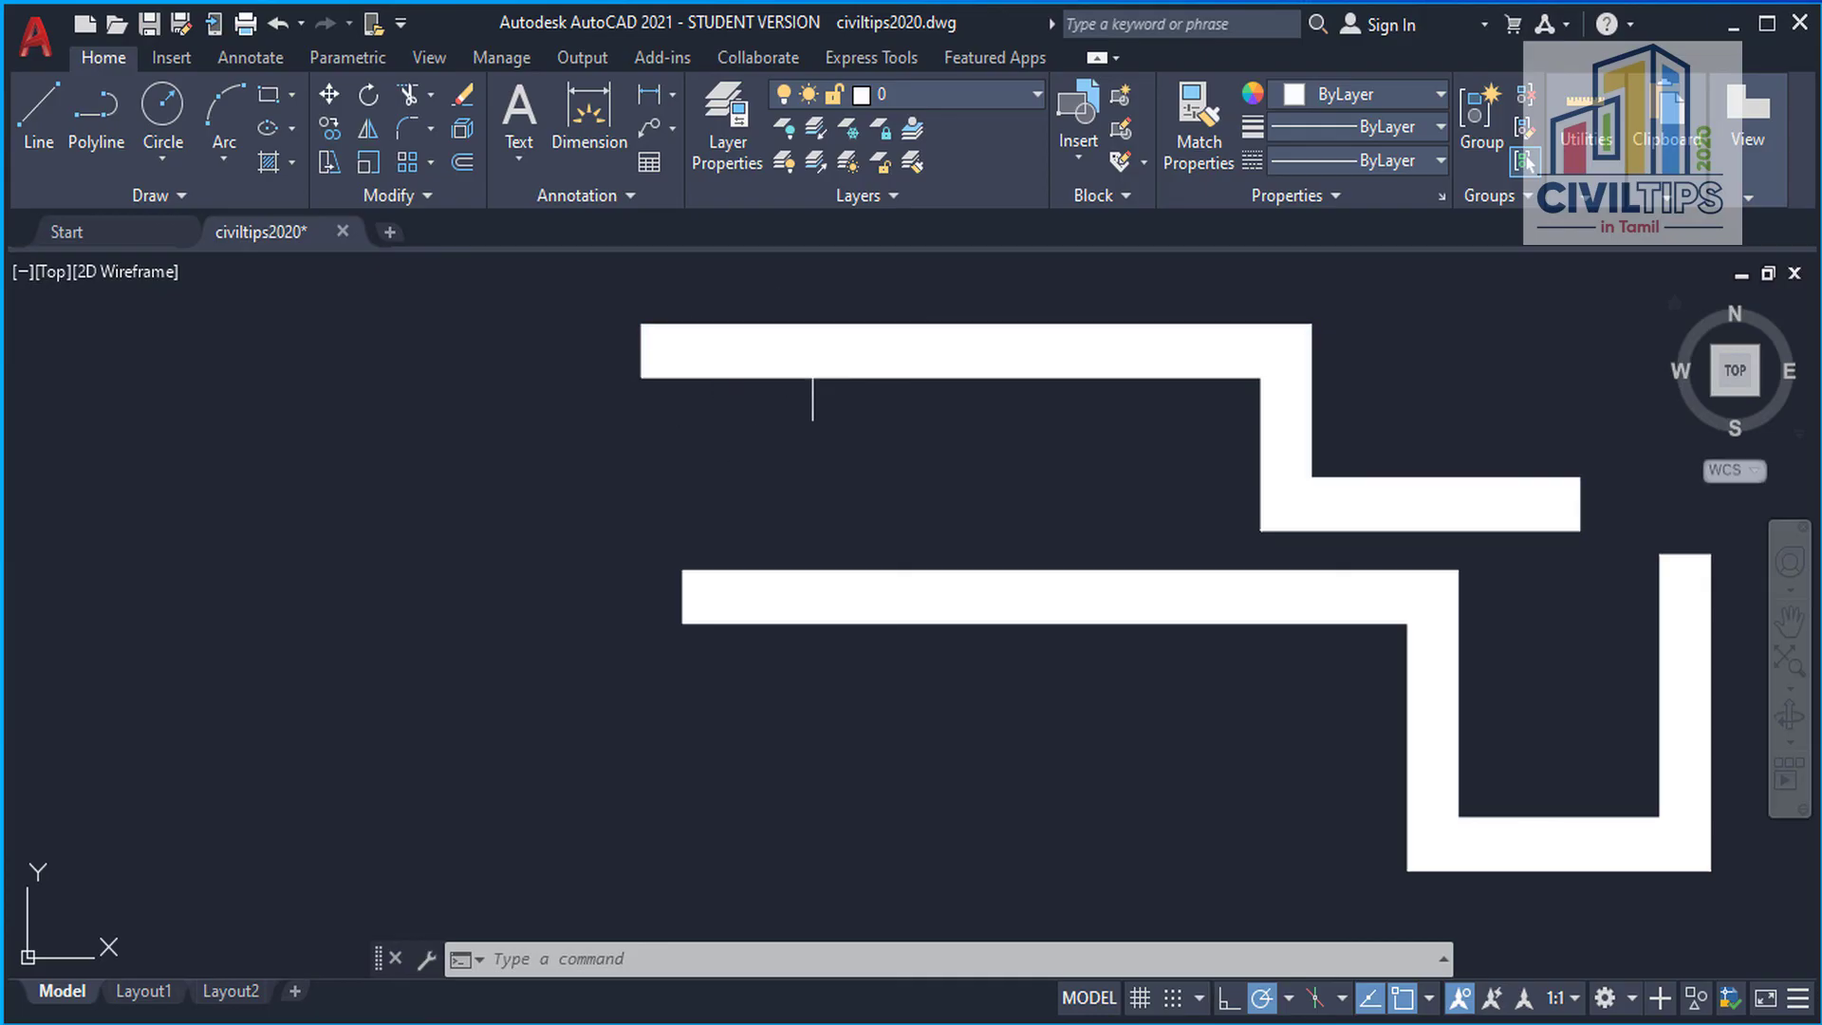
mouse_move(764, 355)
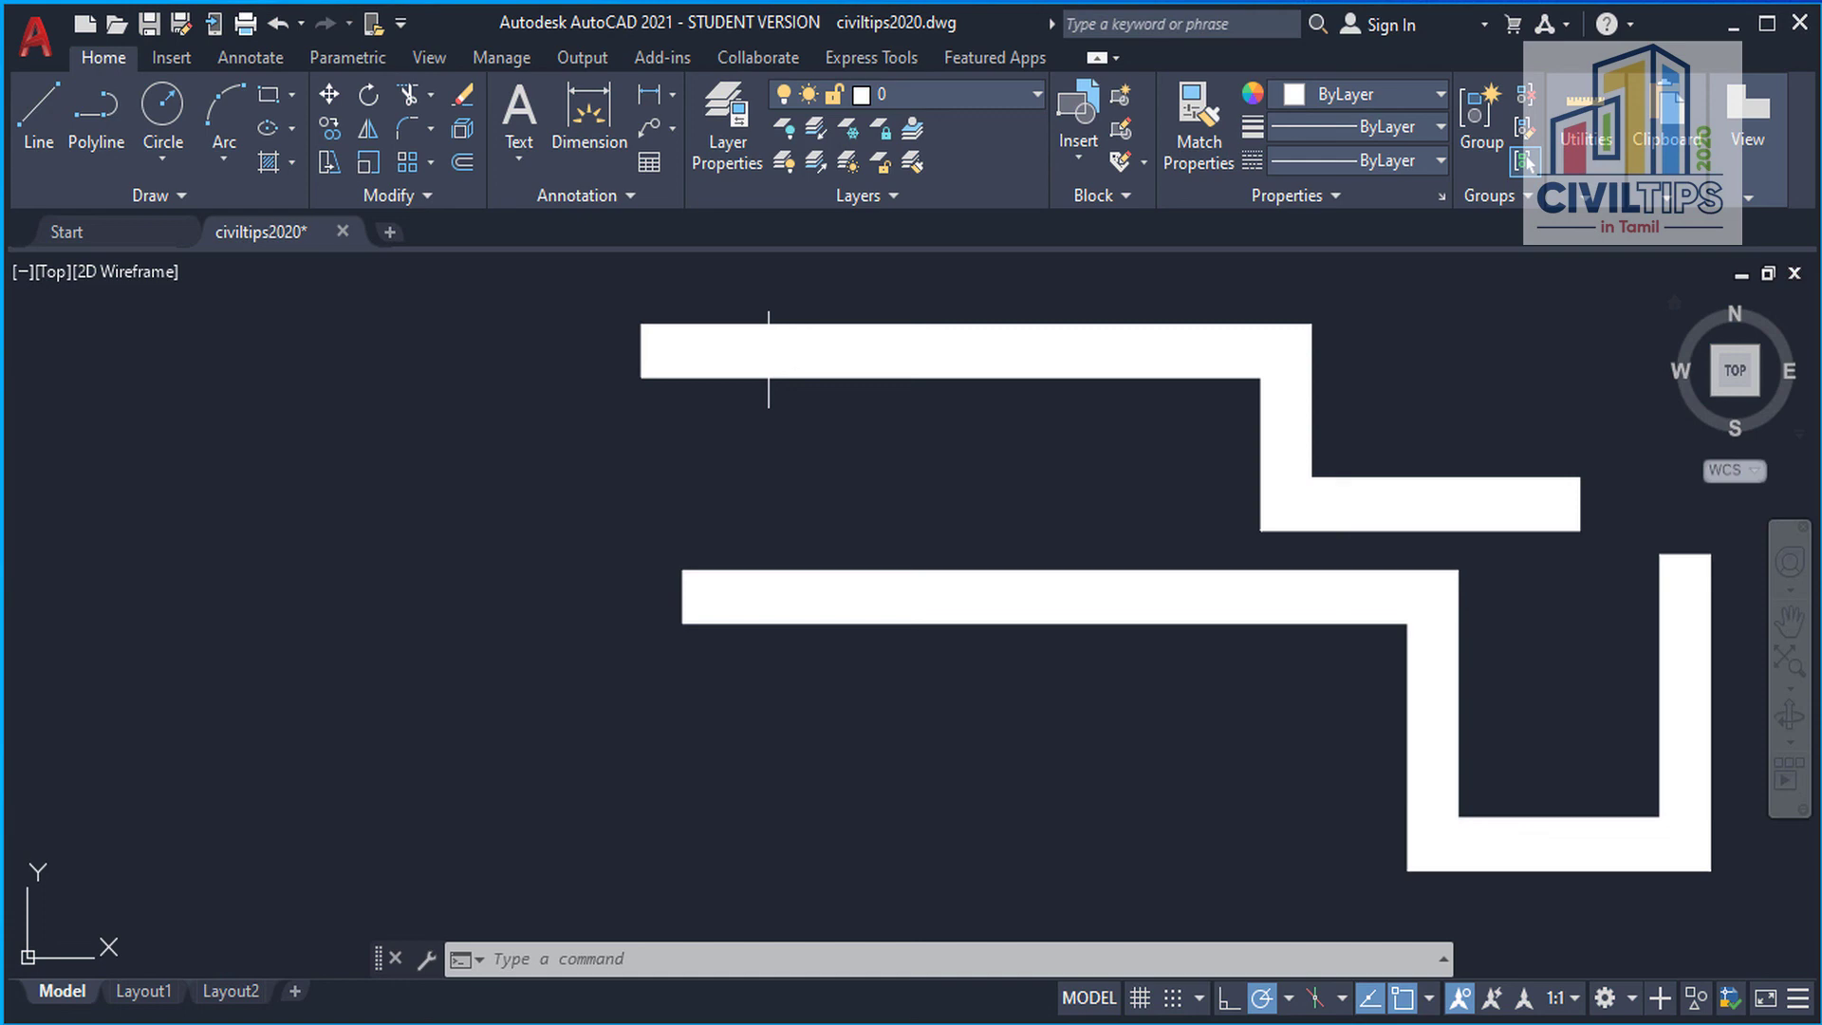